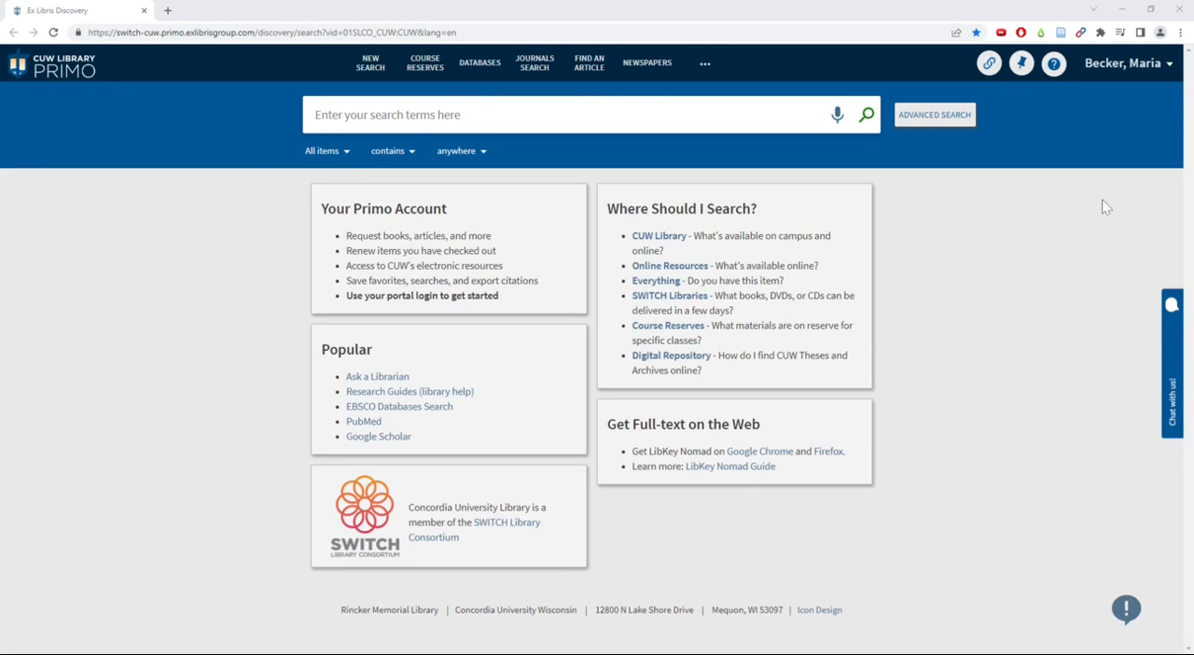
{"action": "mouse_move", "coordinate": [753, 182]}
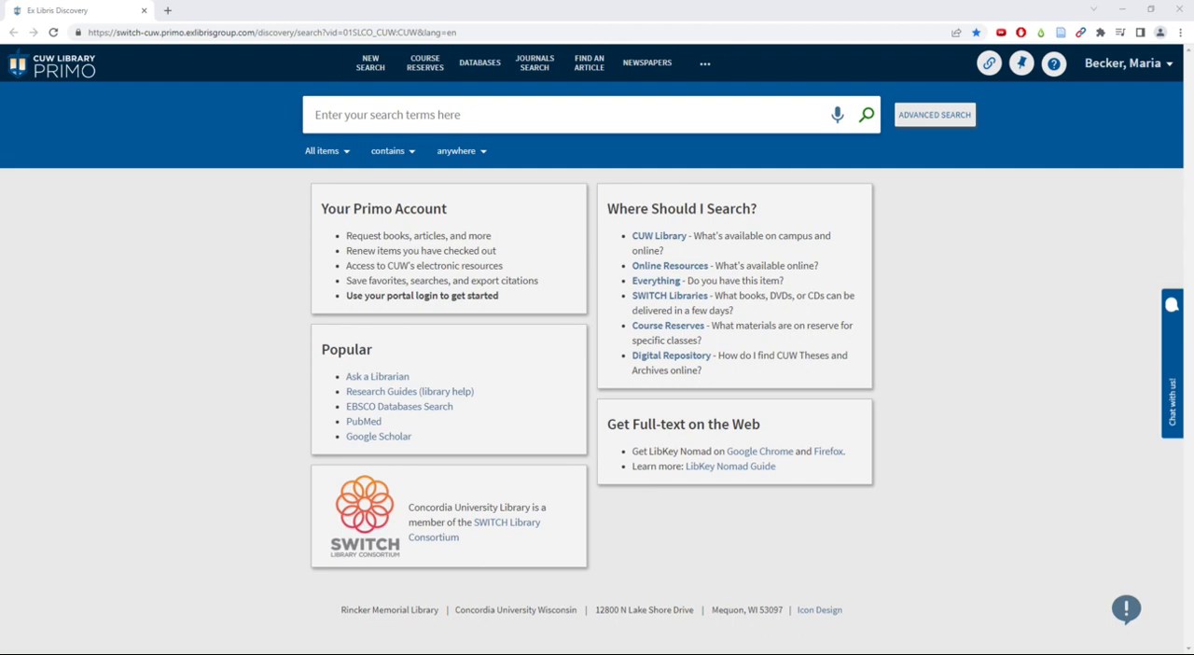
{"action": "mouse_move", "coordinate": [581, 151]}
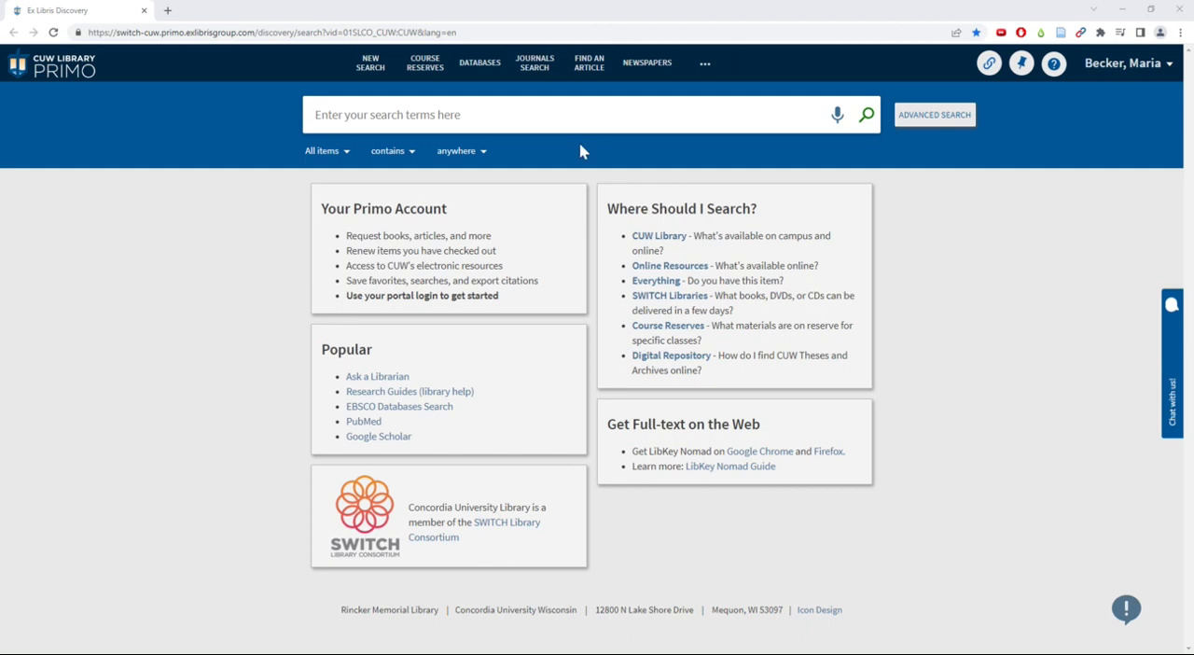
Step: Search SWITCH Libraries books for 'Why fish don't exist' and open its full record
{"action": "type", "text": "Why fish don't exist : a story of loss, love, and the hidden order of life"}
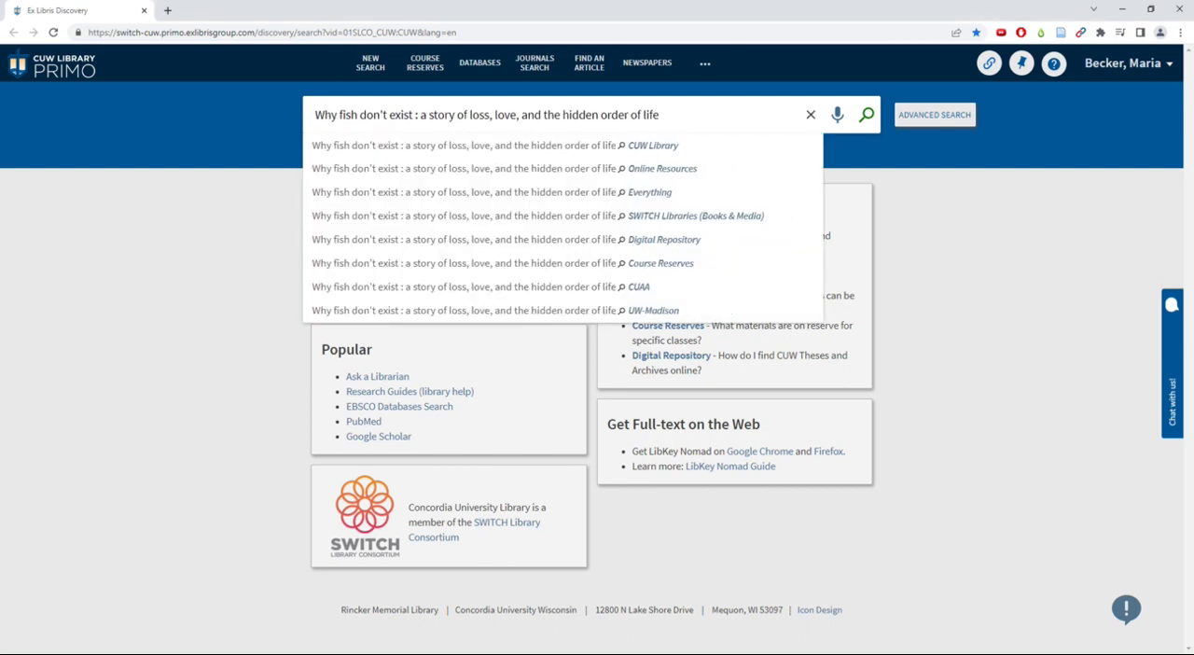
{"action": "mouse_move", "coordinate": [703, 130]}
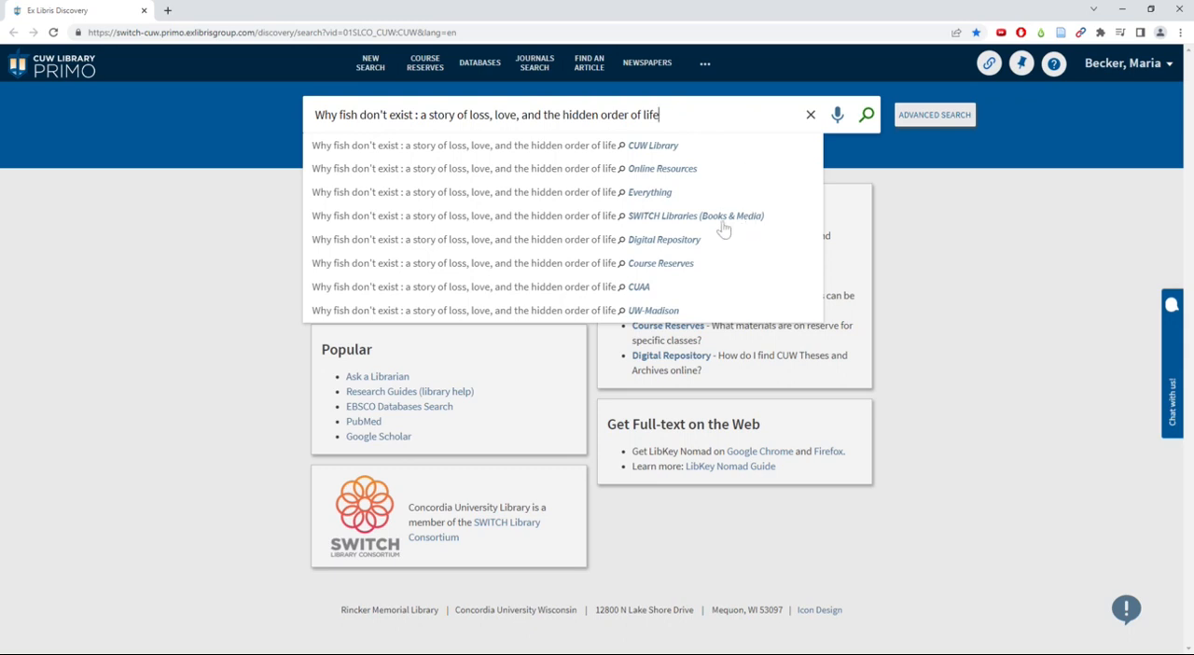
{"action": "mouse_move", "coordinate": [698, 319]}
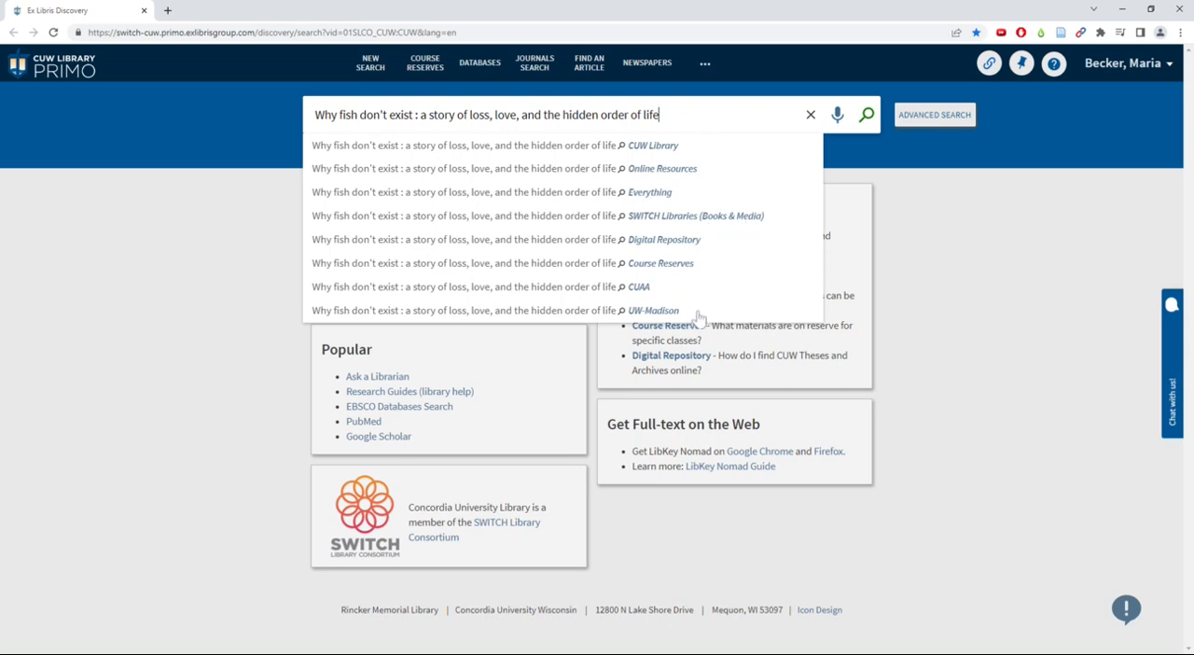
{"action": "left_click", "coordinate": [695, 215]}
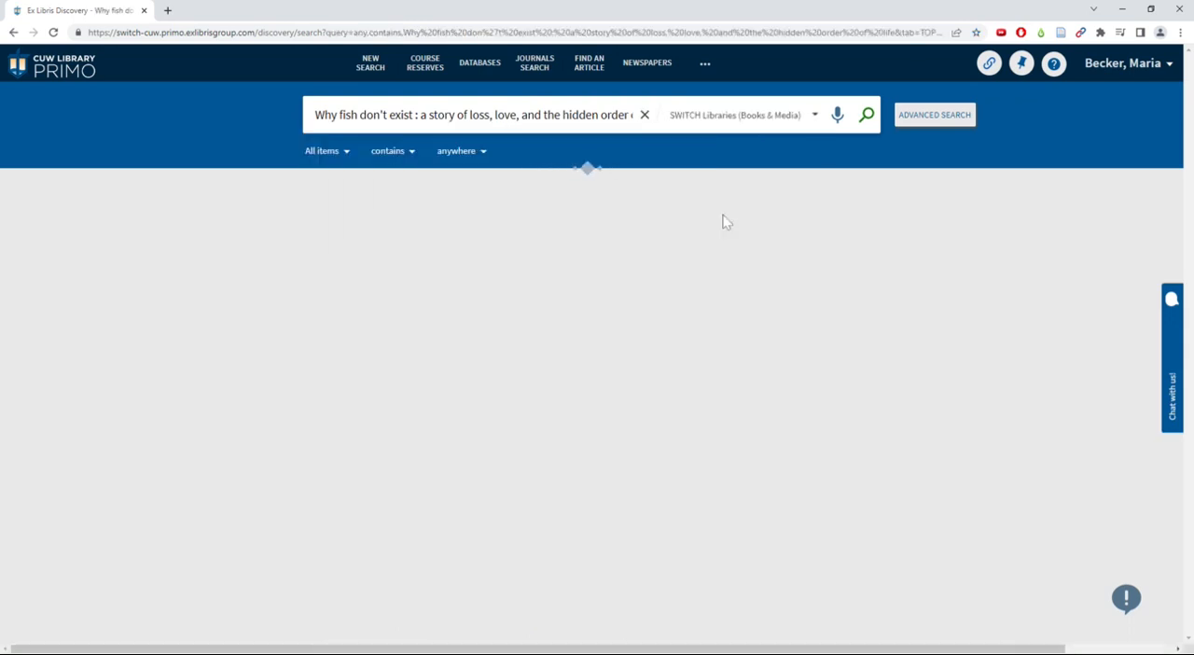
{"action": "left_click", "coordinate": [865, 114]}
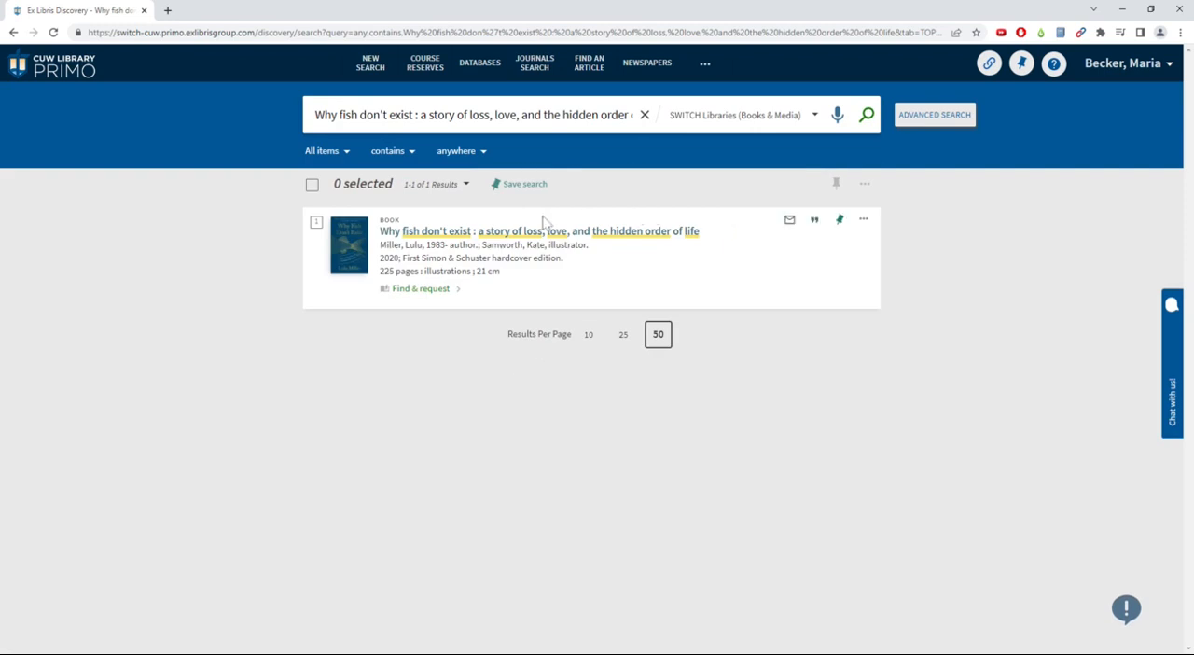
{"action": "left_click", "coordinate": [538, 230]}
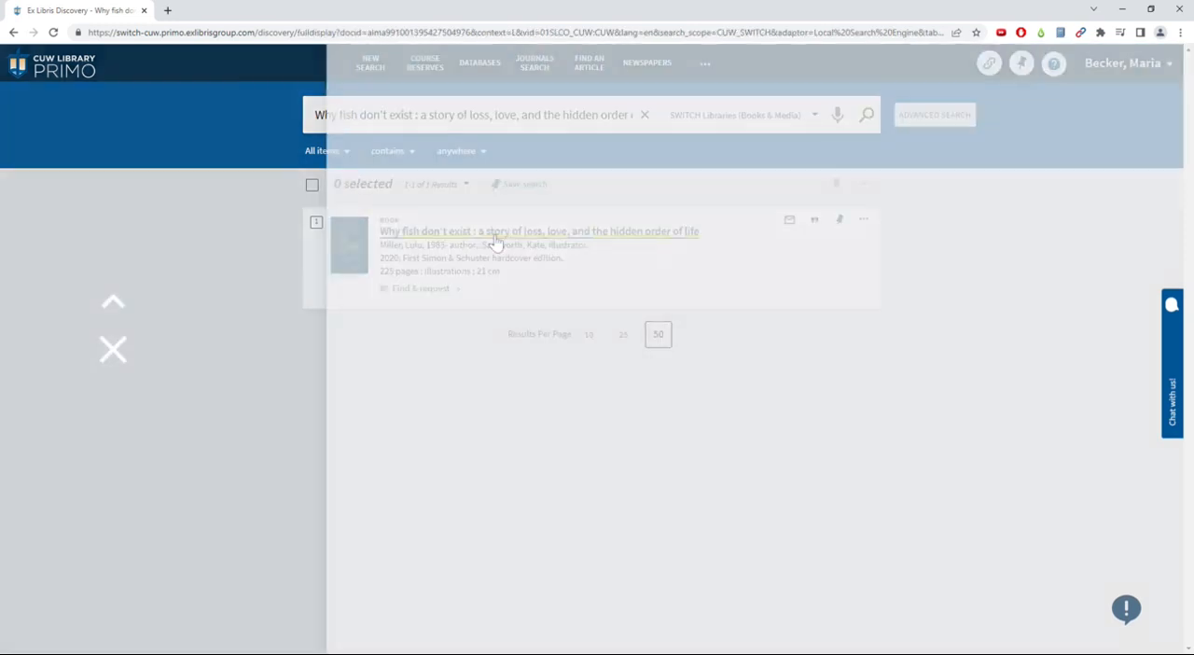
Step: Open the 'Get This For Me' request from another SWITCH library, with CUW Library pickup
{"action": "left_click", "coordinate": [538, 231]}
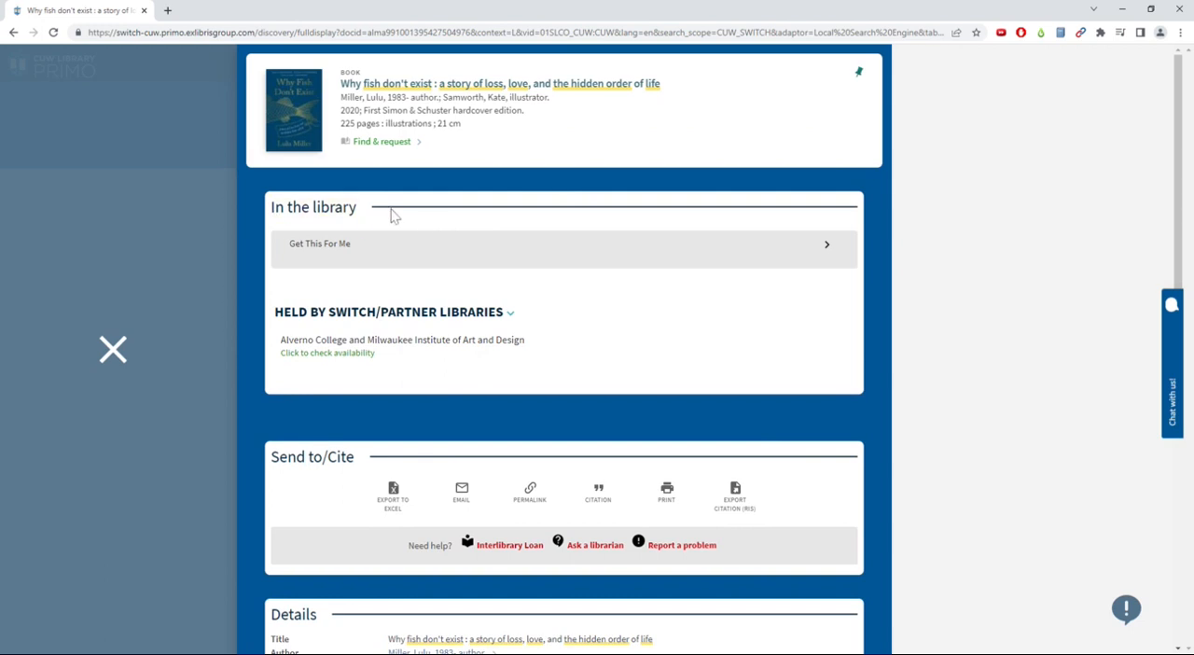
{"action": "left_click", "coordinate": [320, 244]}
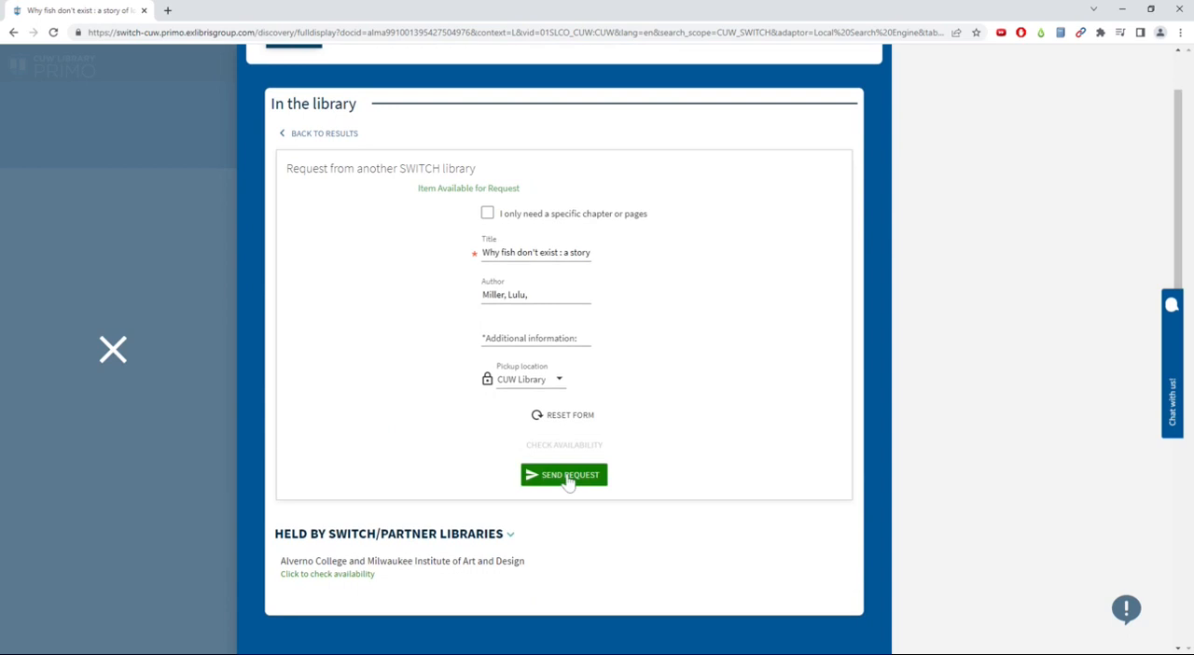
{"action": "mouse_move", "coordinate": [560, 487]}
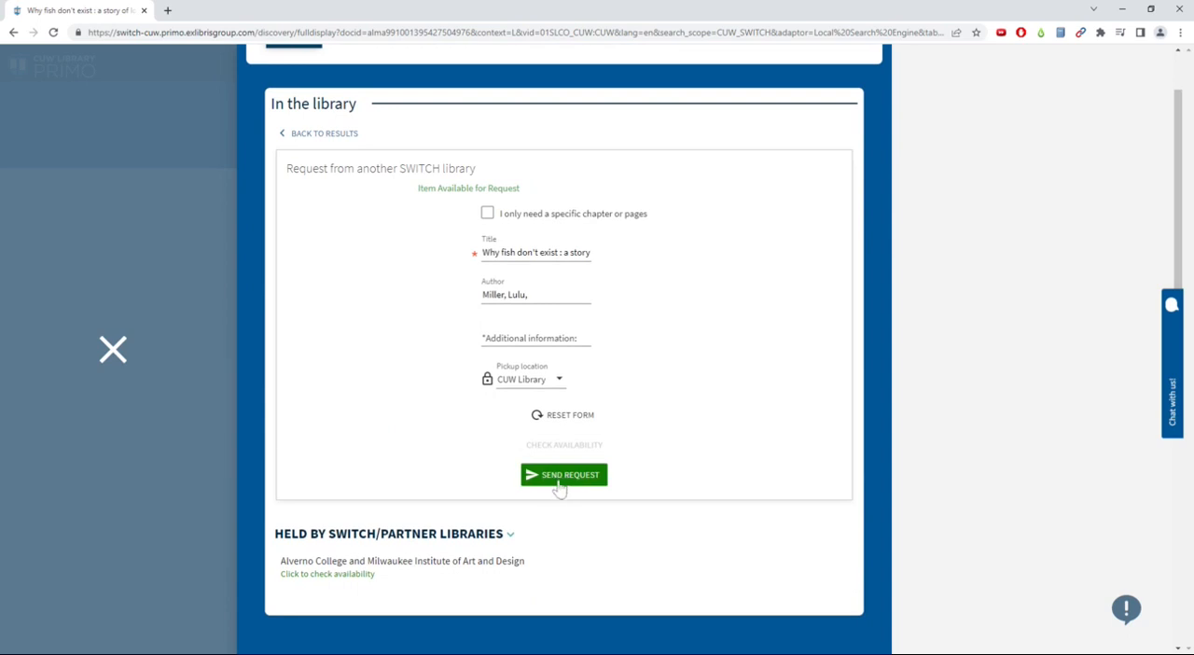